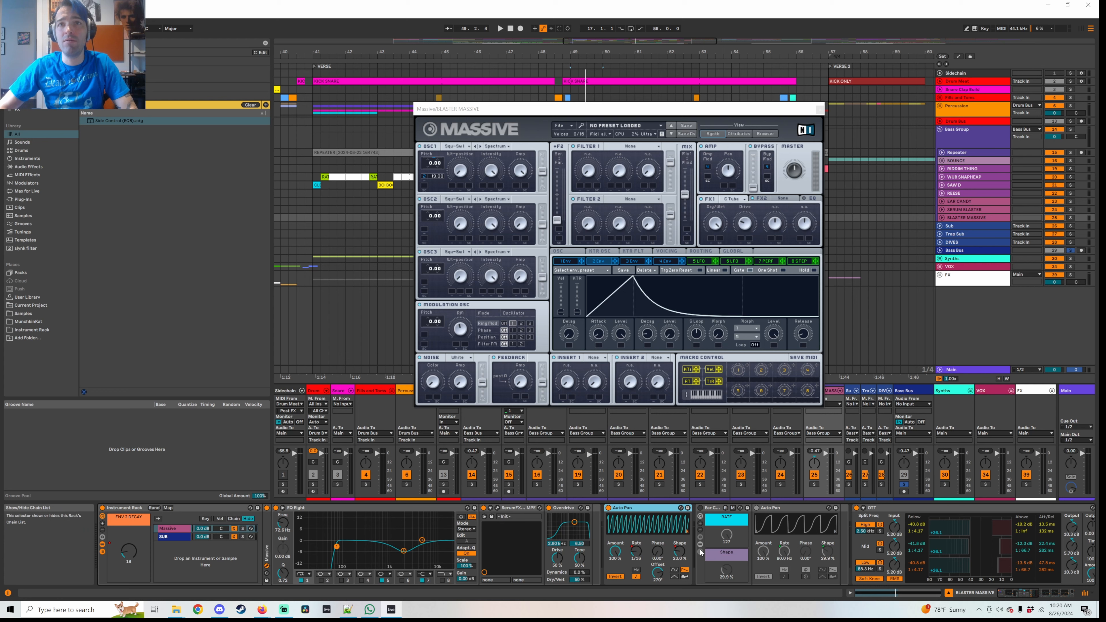
{"action": "mouse_move", "coordinate": [660, 591]}
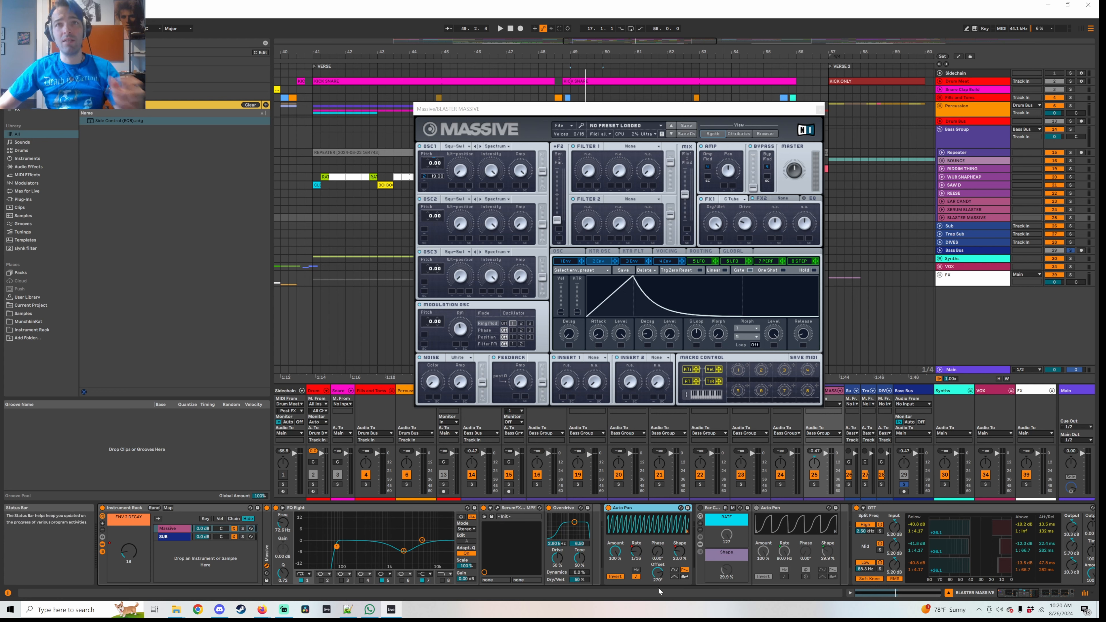
{"action": "mouse_move", "coordinate": [655, 574]}
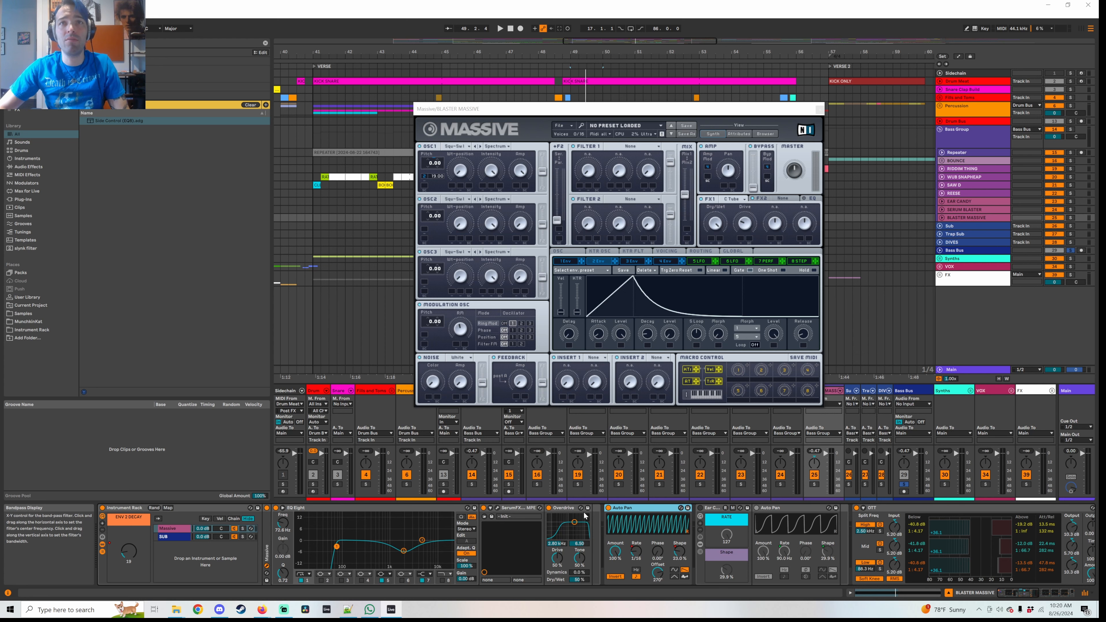
Step: Show the Ear Candy track's effect chain in Device View
{"action": "left_click", "coordinate": [499, 28]}
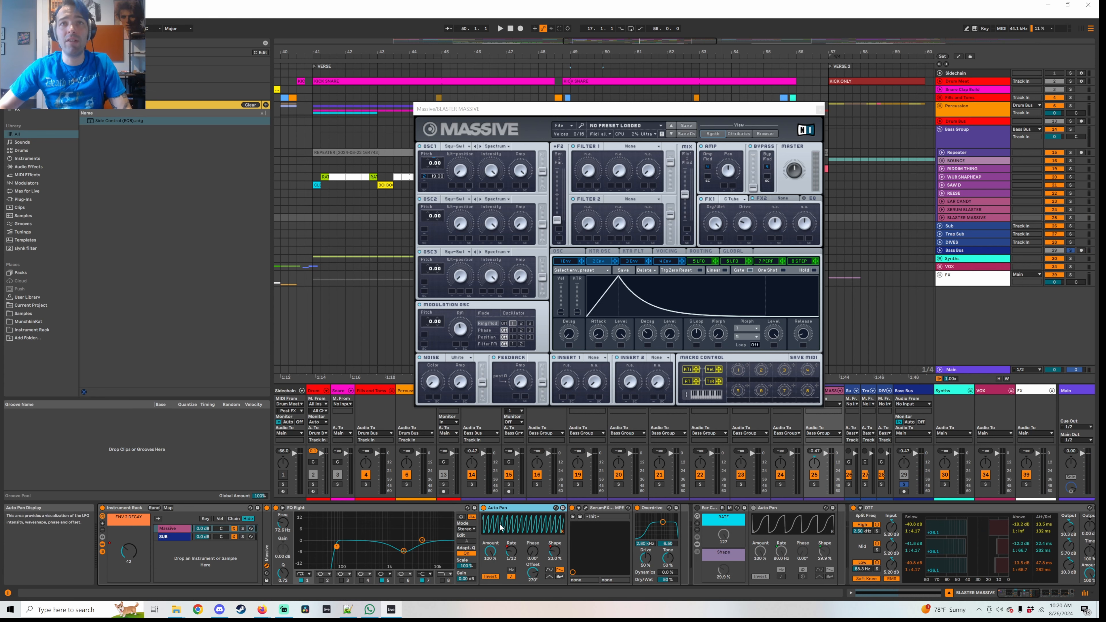
{"action": "left_click", "coordinate": [499, 28]}
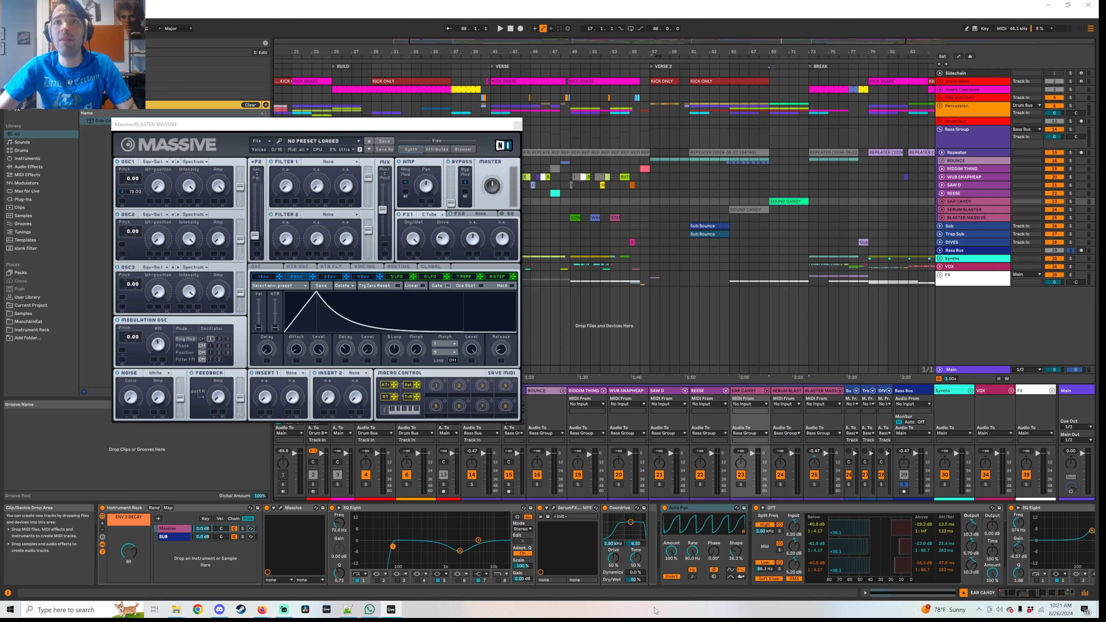
Step: Play the song, close the Massive window and show Blaster Massive's Rate and Shape rack
{"action": "left_click", "coordinate": [499, 28]}
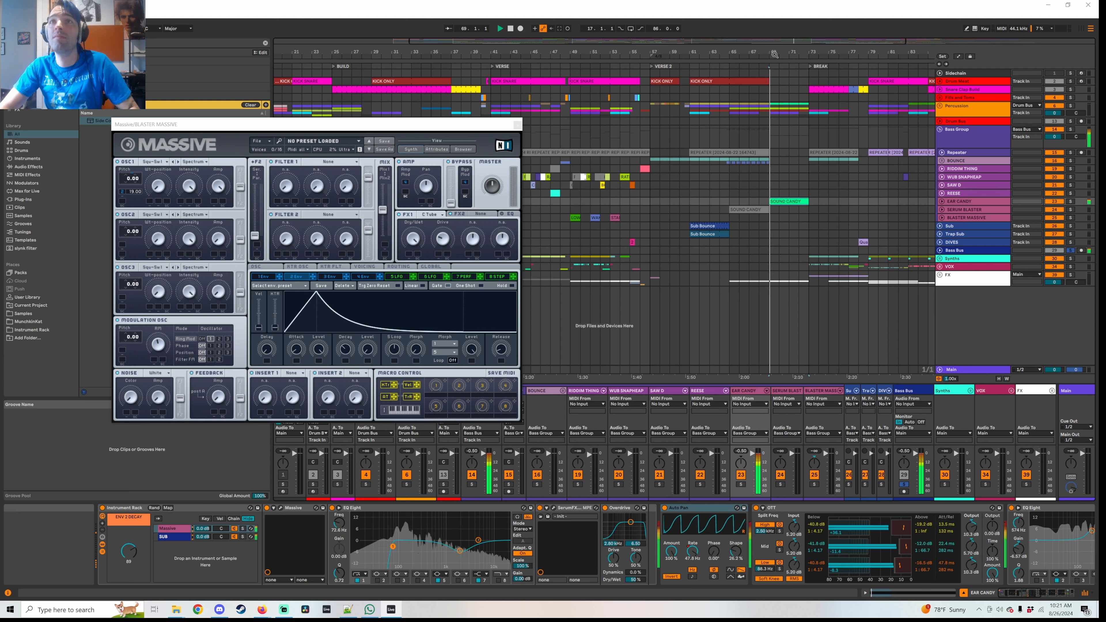
{"action": "left_click", "coordinate": [777, 91]}
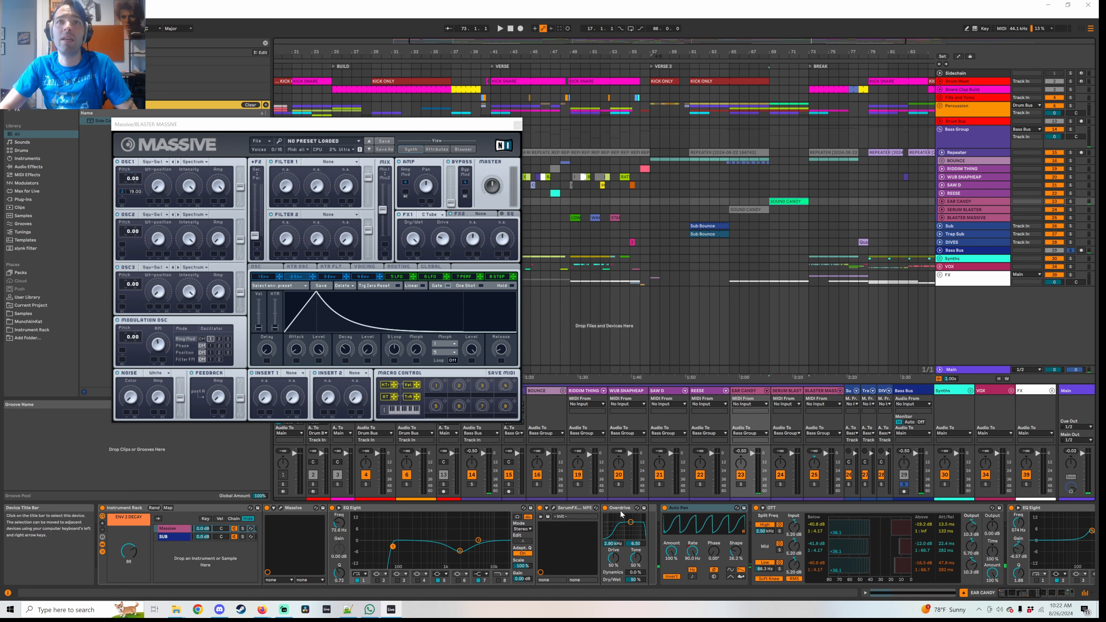
{"action": "left_click", "coordinate": [500, 28]}
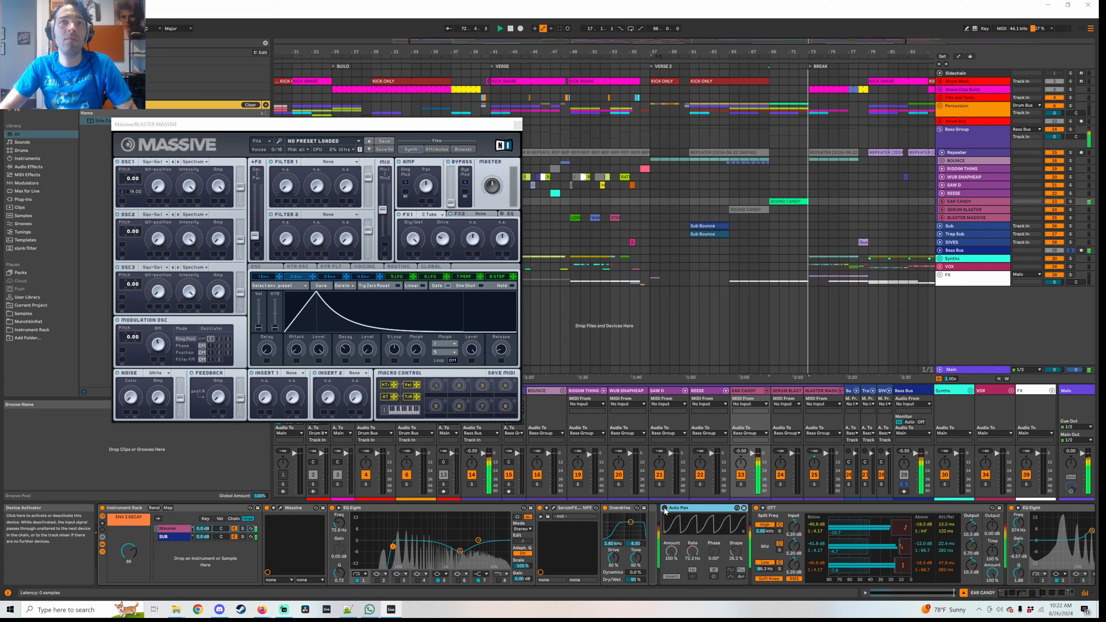
{"action": "left_click", "coordinate": [509, 28]}
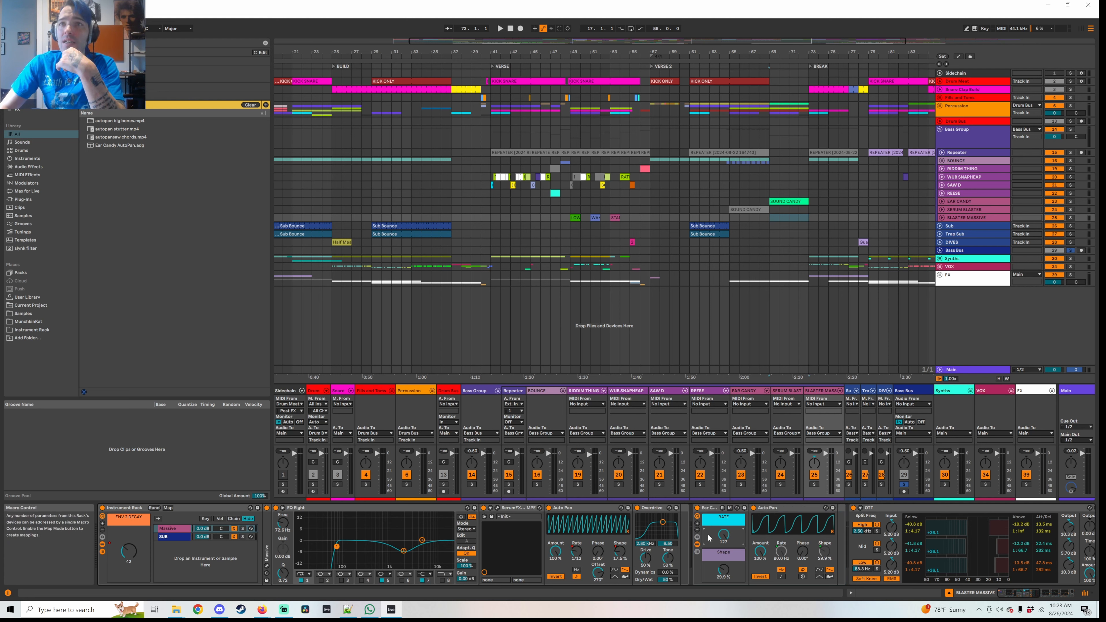
{"action": "mouse_move", "coordinate": [713, 537]}
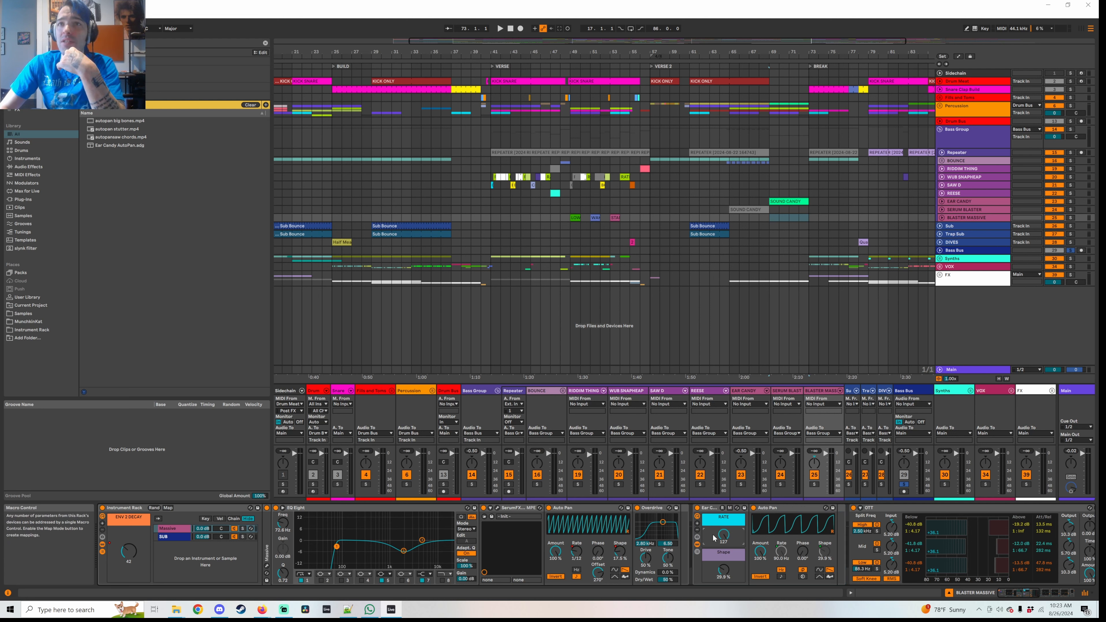
{"action": "mouse_move", "coordinate": [782, 556]}
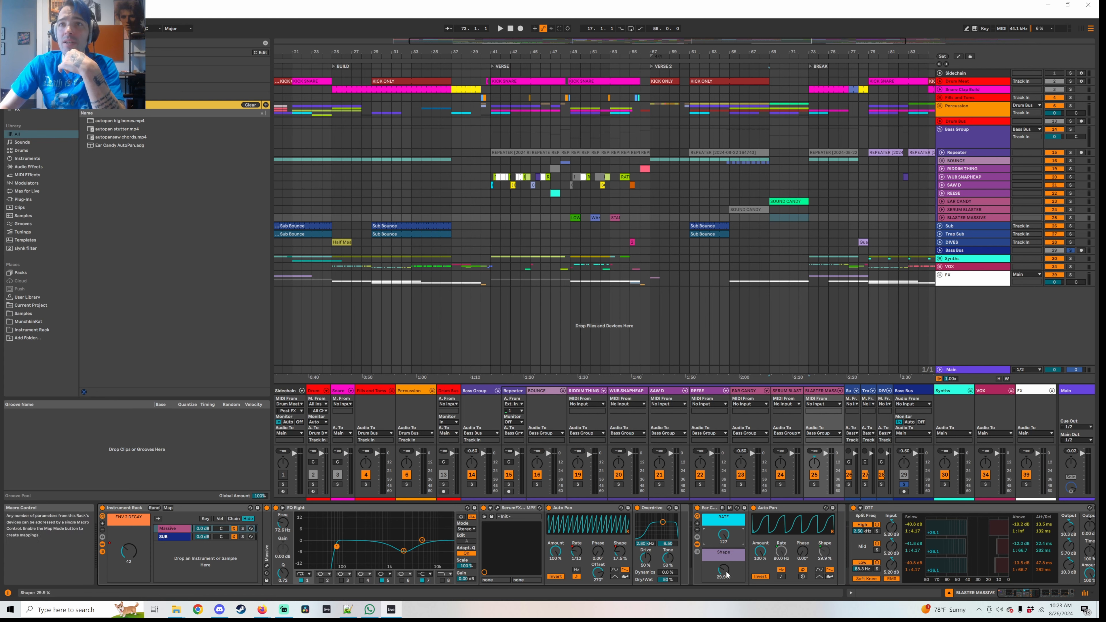
Step: Adjust the Shape macro on the Blaster Massive rack before swapping in a plain Auto Pan
{"action": "left_click", "coordinate": [711, 507]}
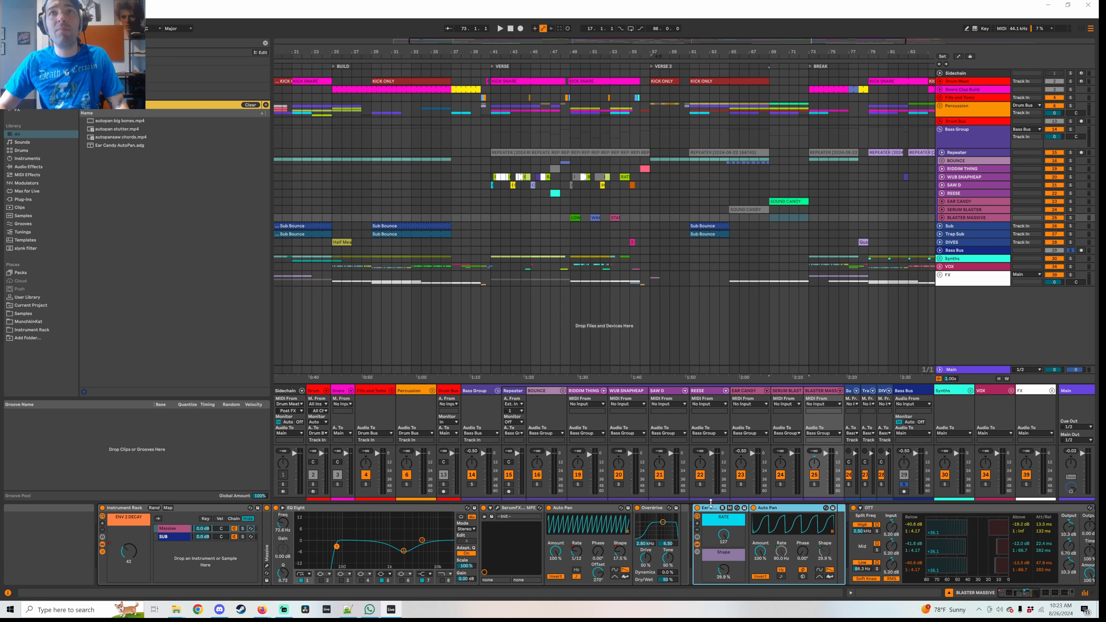
{"action": "mouse_move", "coordinate": [829, 553]}
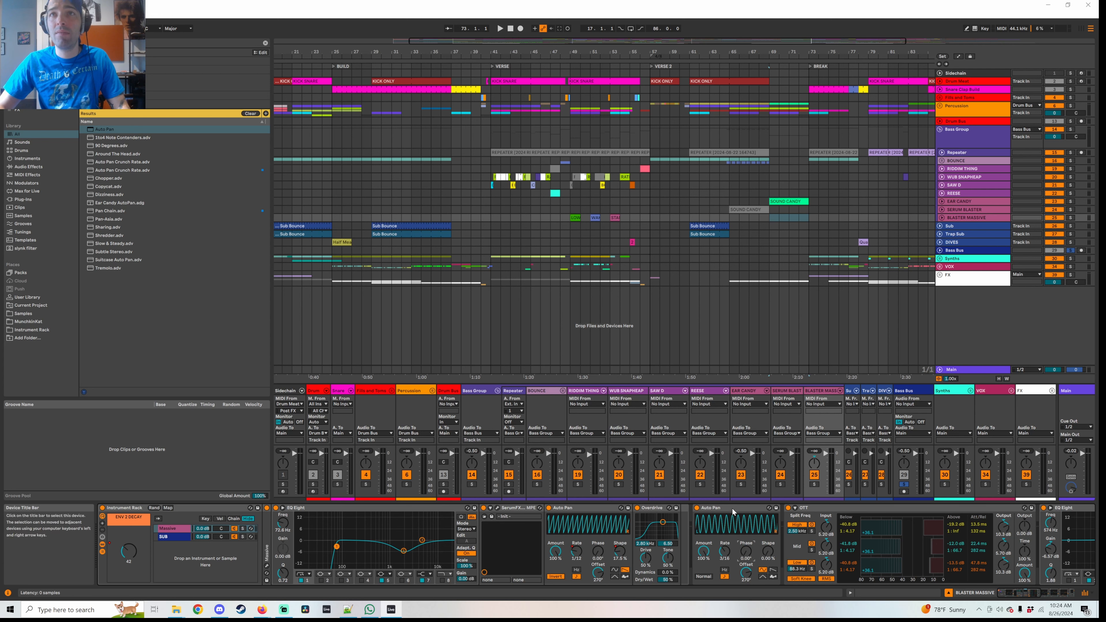
Step: Map the grouped Auto Pan's Rate knob to Macro 1 of the Audio Effect Rack
{"action": "left_click", "coordinate": [714, 507]}
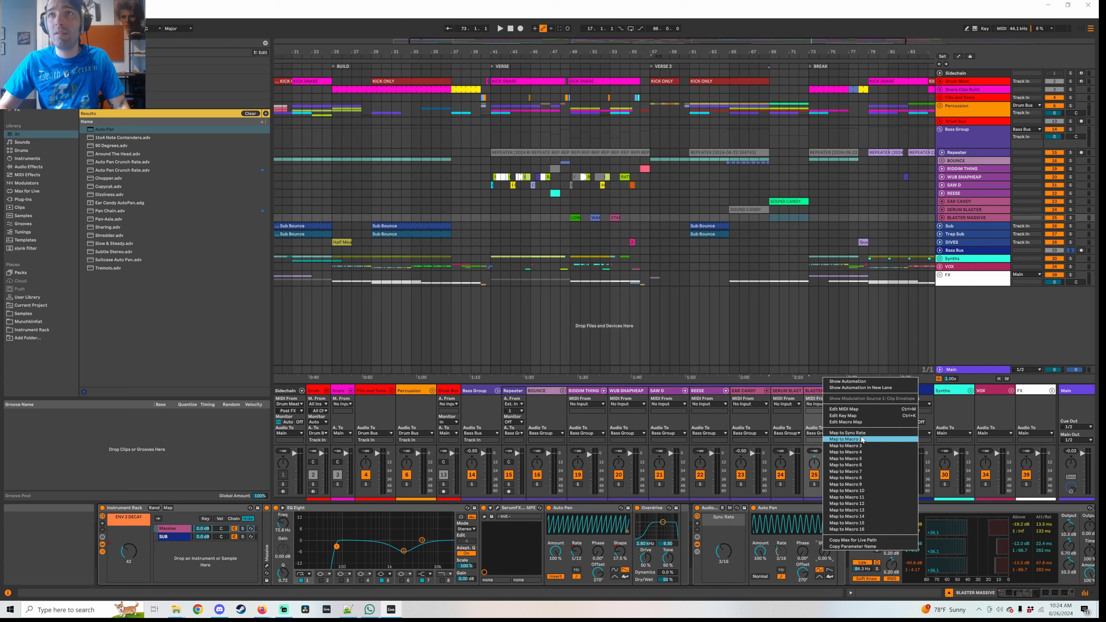
{"action": "left_click", "coordinate": [848, 433]}
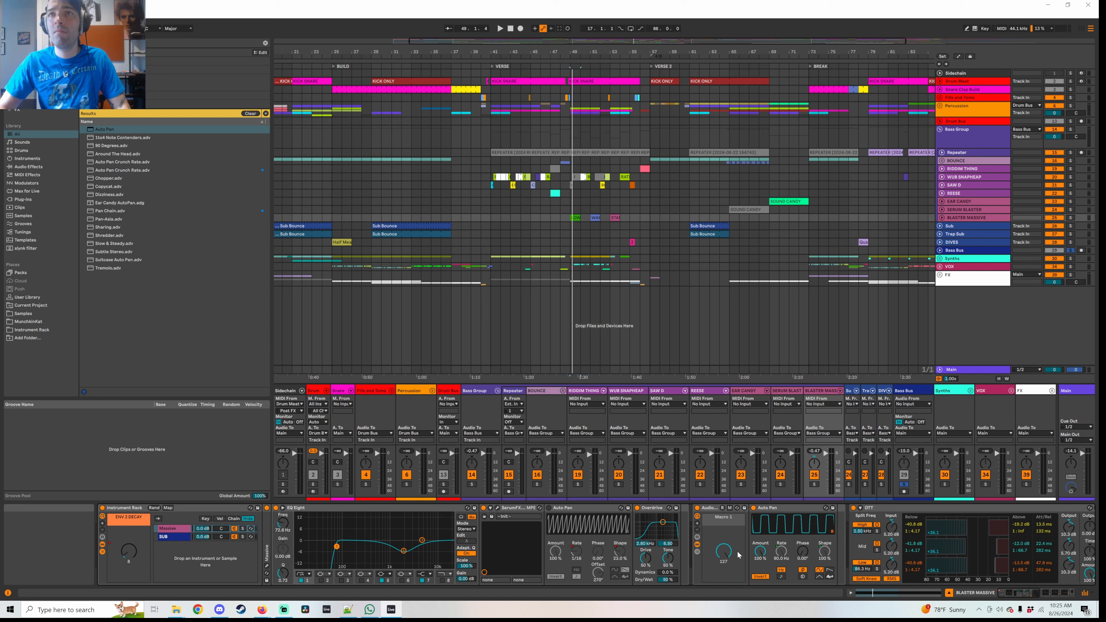
Step: Play the track and turn Macro 1 to audition the rate mapping
{"action": "left_click", "coordinate": [500, 28]}
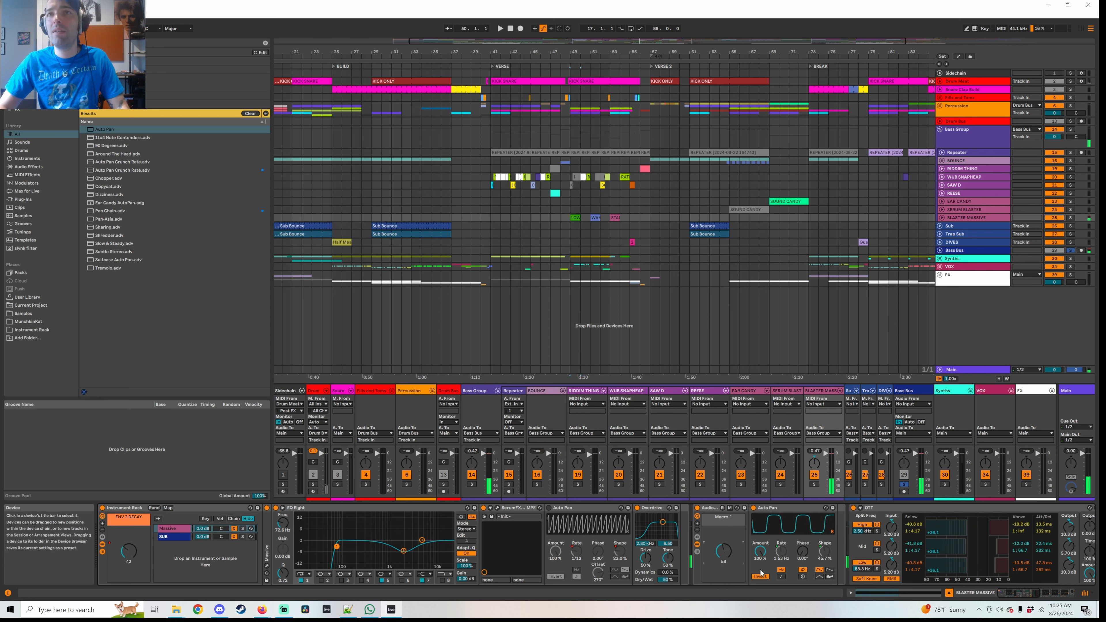
{"action": "left_click", "coordinate": [722, 518]}
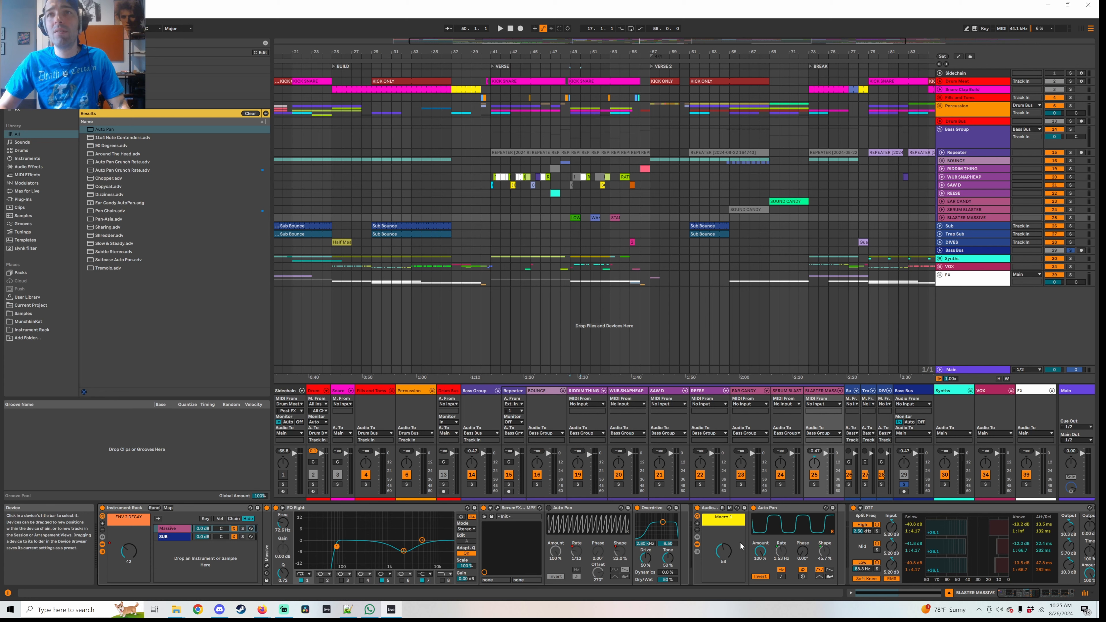
{"action": "left_click", "coordinate": [498, 28]}
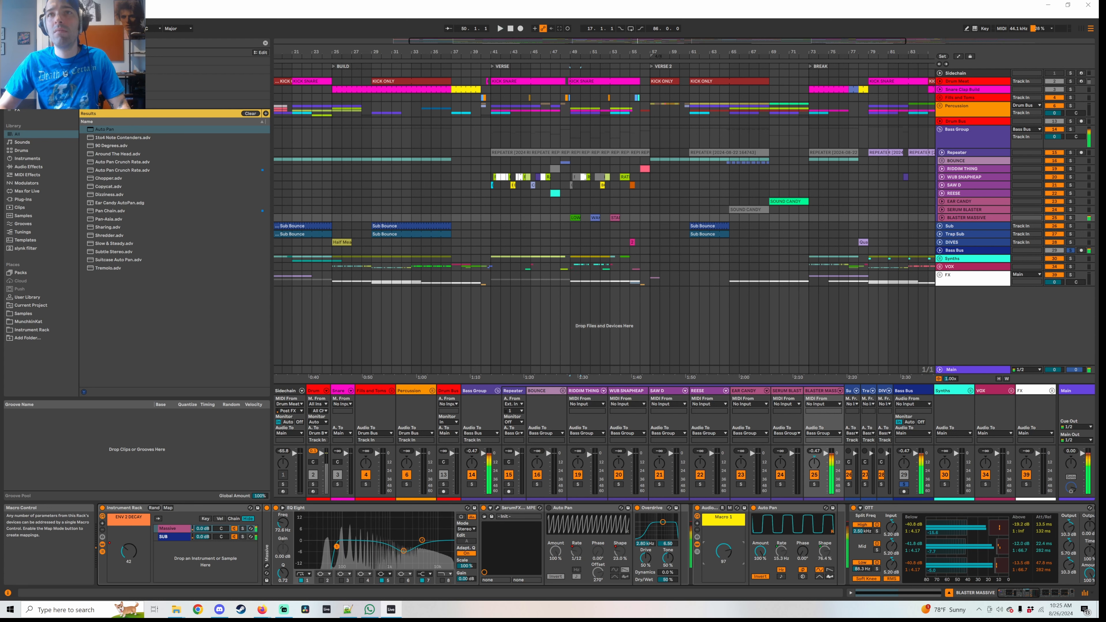
{"action": "left_click", "coordinate": [500, 29]}
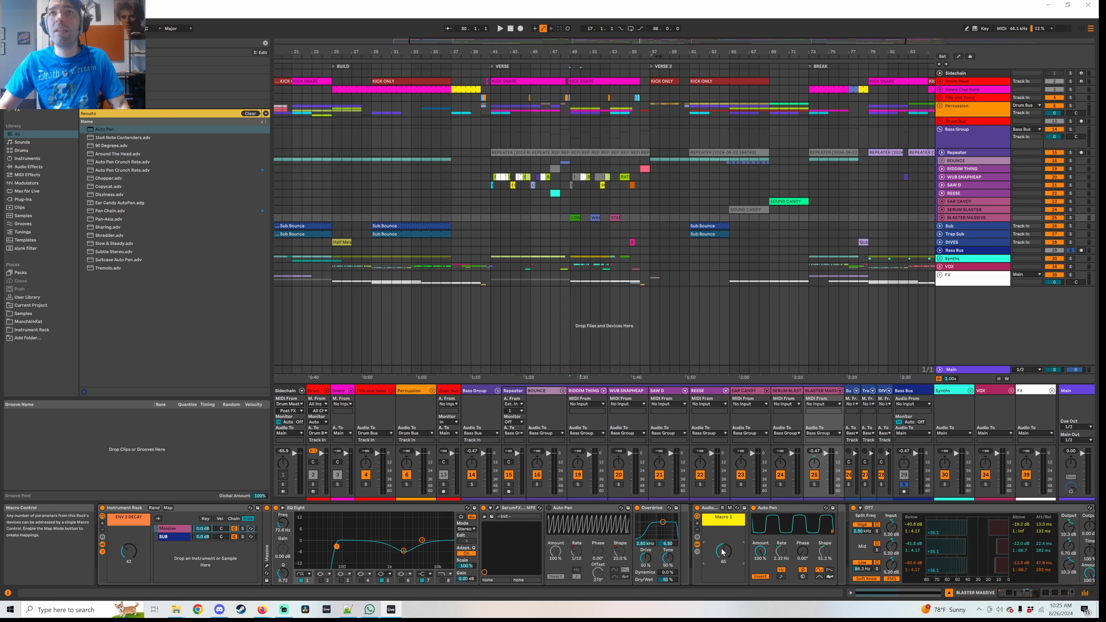
Step: Turn Macro 1 to hear the Auto Pan's shape and rate change together
{"action": "left_click", "coordinate": [499, 28]}
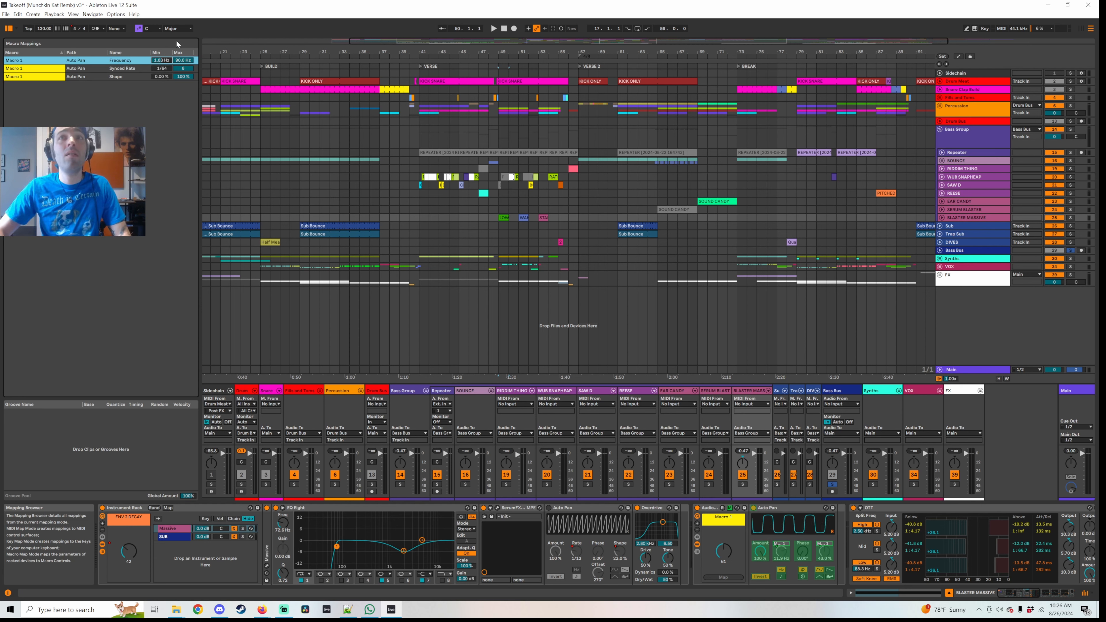
Step: Flip the Shape mapping's range so it runs from 100% down to 0%
{"action": "left_click", "coordinate": [494, 29]}
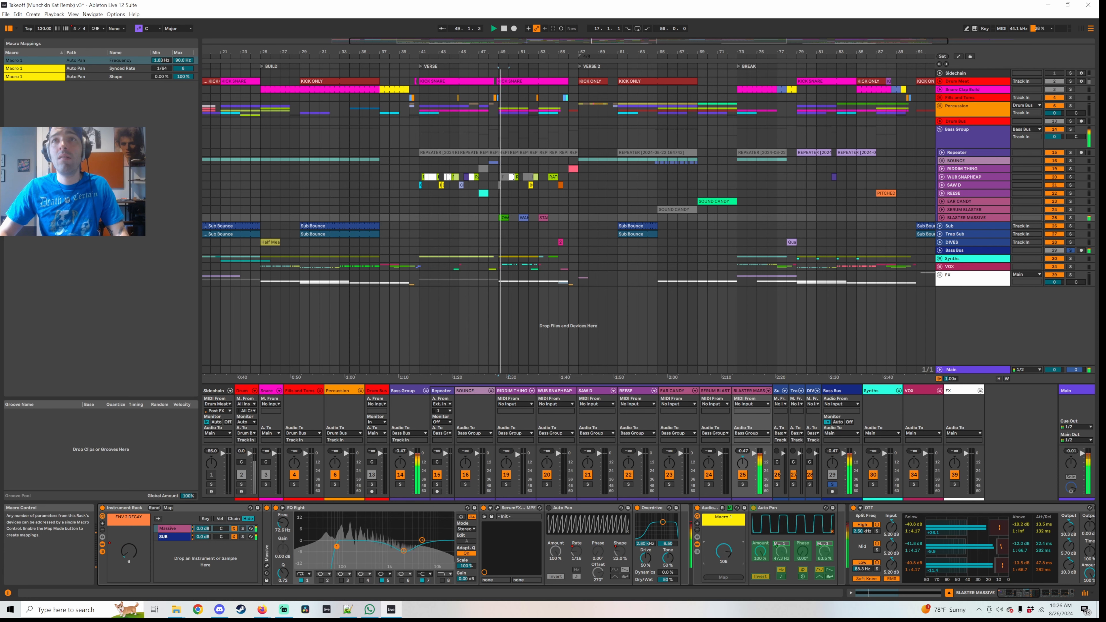
{"action": "left_click", "coordinate": [493, 28]}
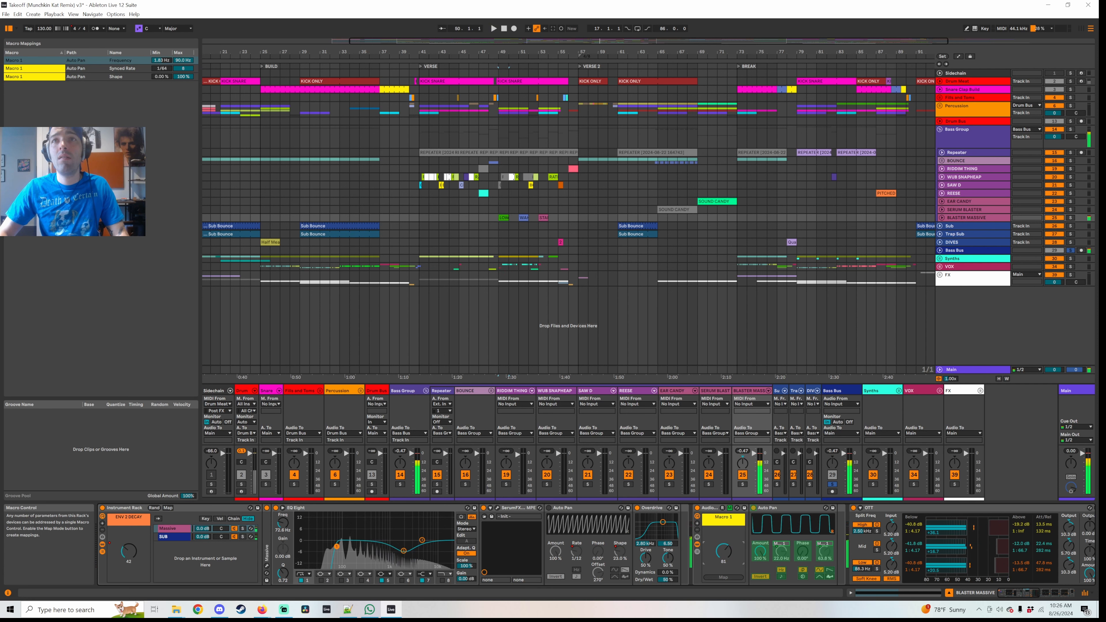
{"action": "left_click", "coordinate": [493, 28]}
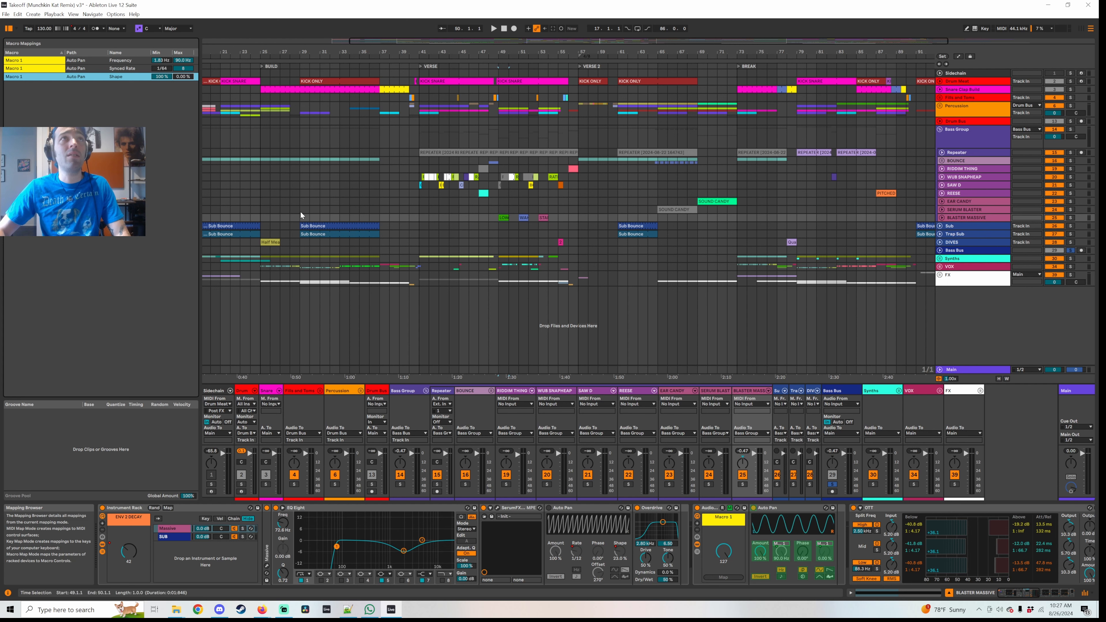
Step: Restore the Shape range, audition it, then look for auto pan devices in the library
{"action": "left_click", "coordinate": [493, 28]}
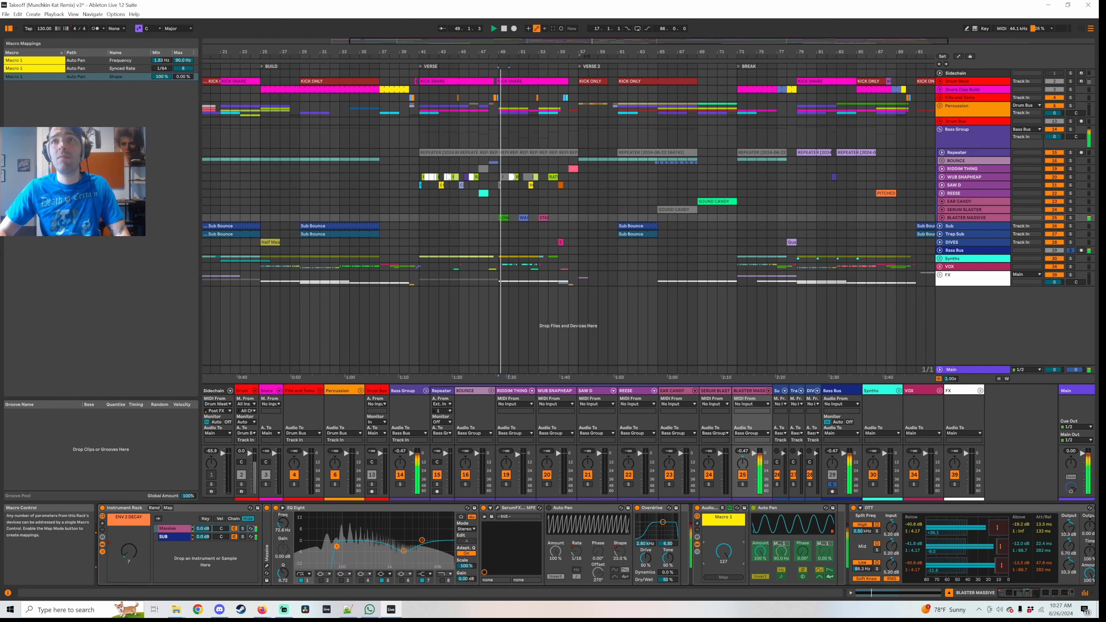
{"action": "left_click", "coordinate": [493, 29]}
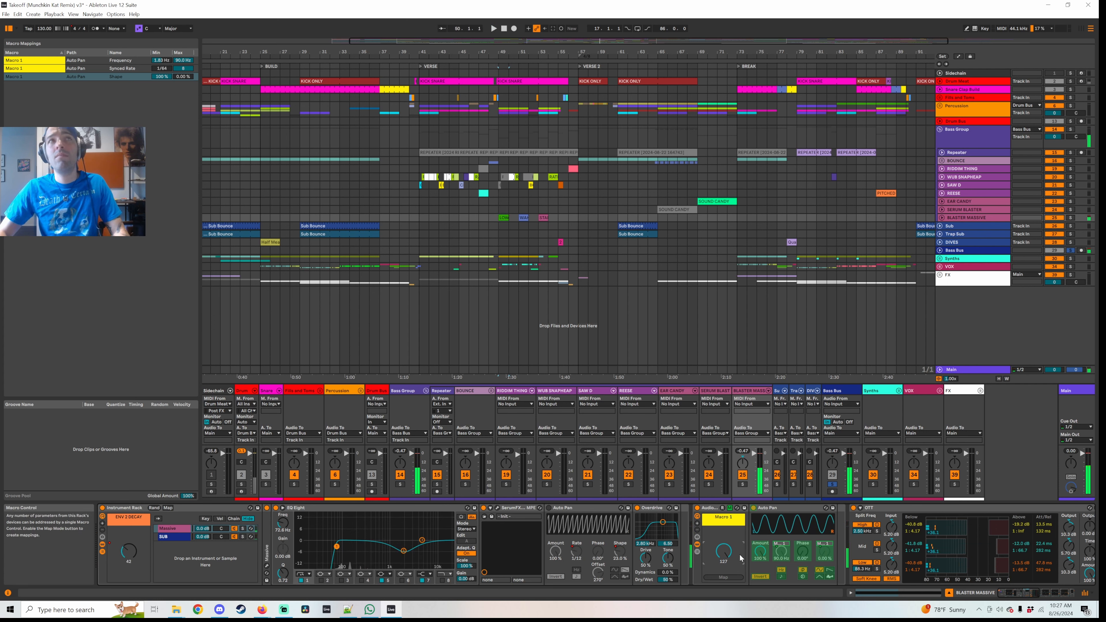
{"action": "left_click", "coordinate": [493, 28]}
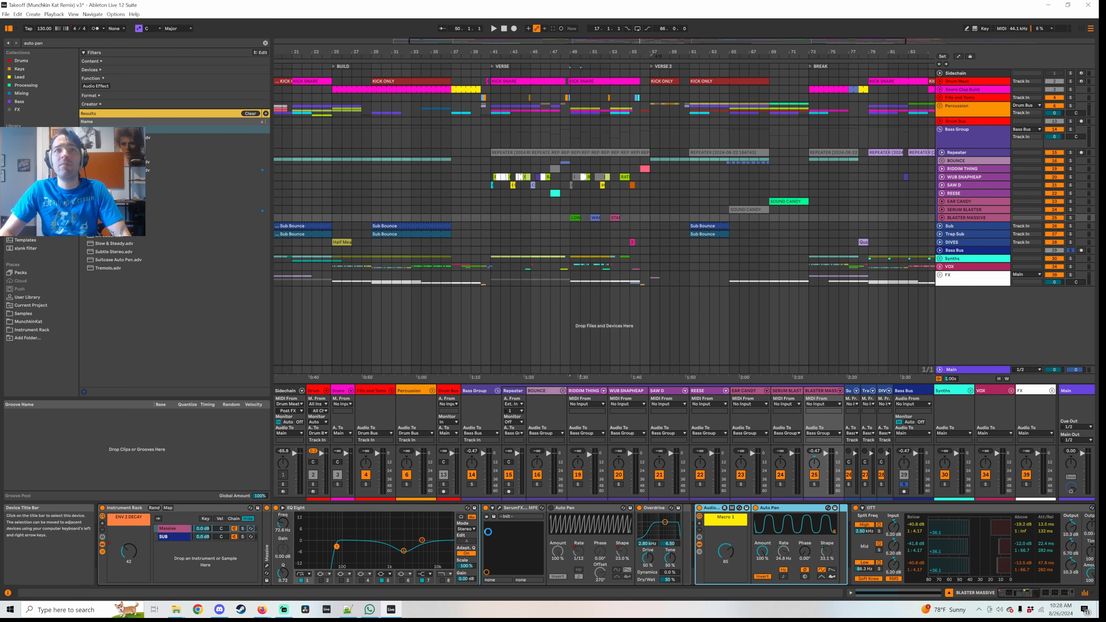
Step: Add EQ Eight after the Auto Pan rack and show its enlarged frequency display
{"action": "left_click", "coordinate": [494, 28]}
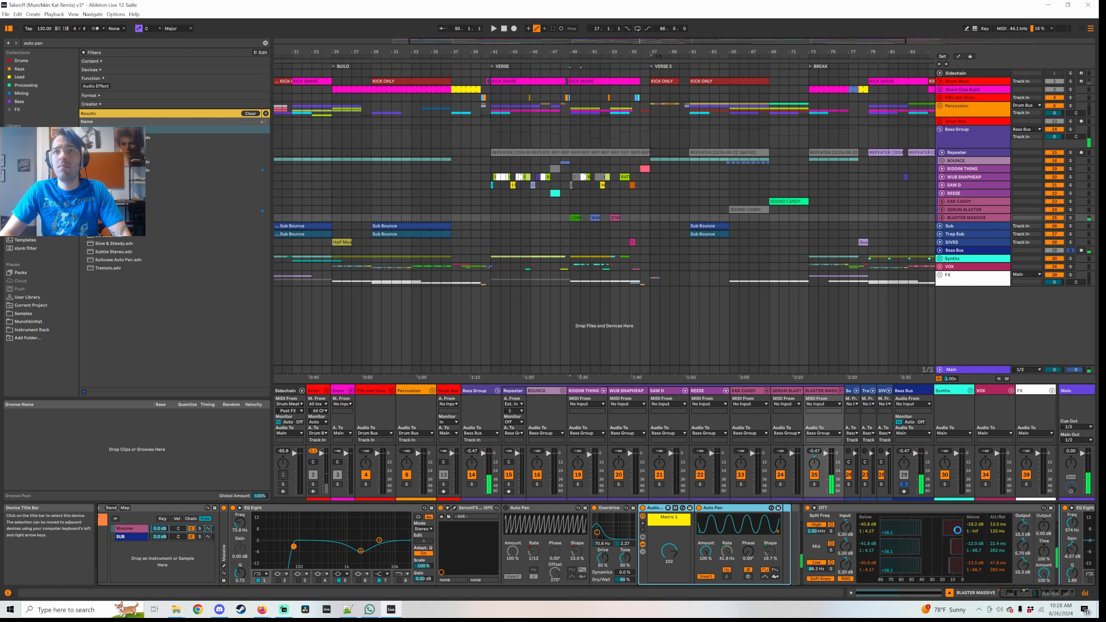
{"action": "left_click", "coordinate": [493, 28]}
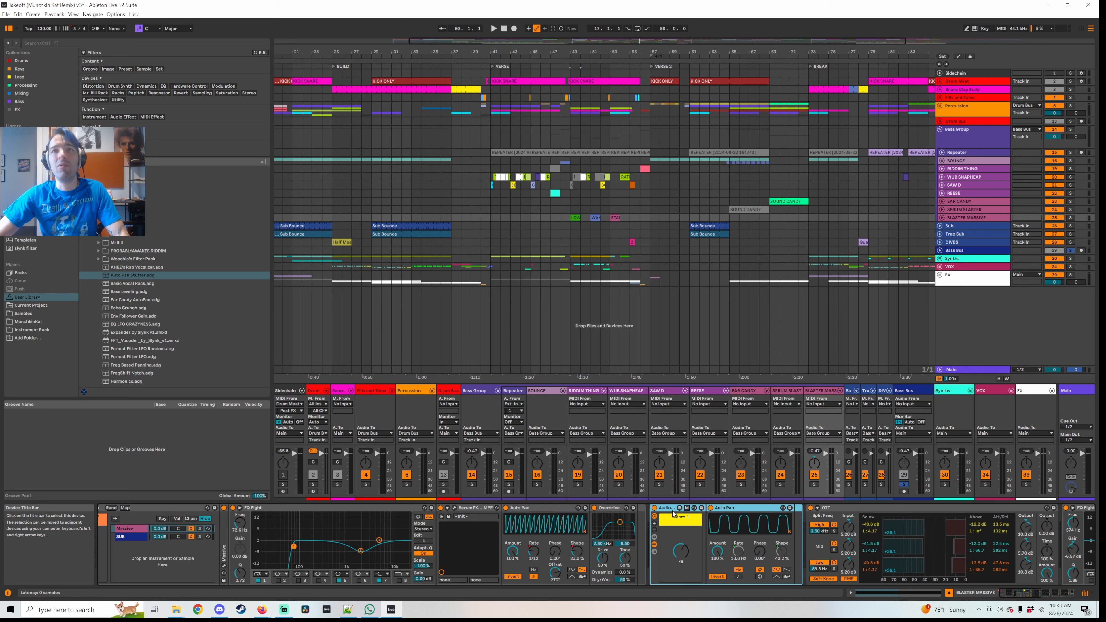
{"action": "left_click", "coordinate": [494, 28]}
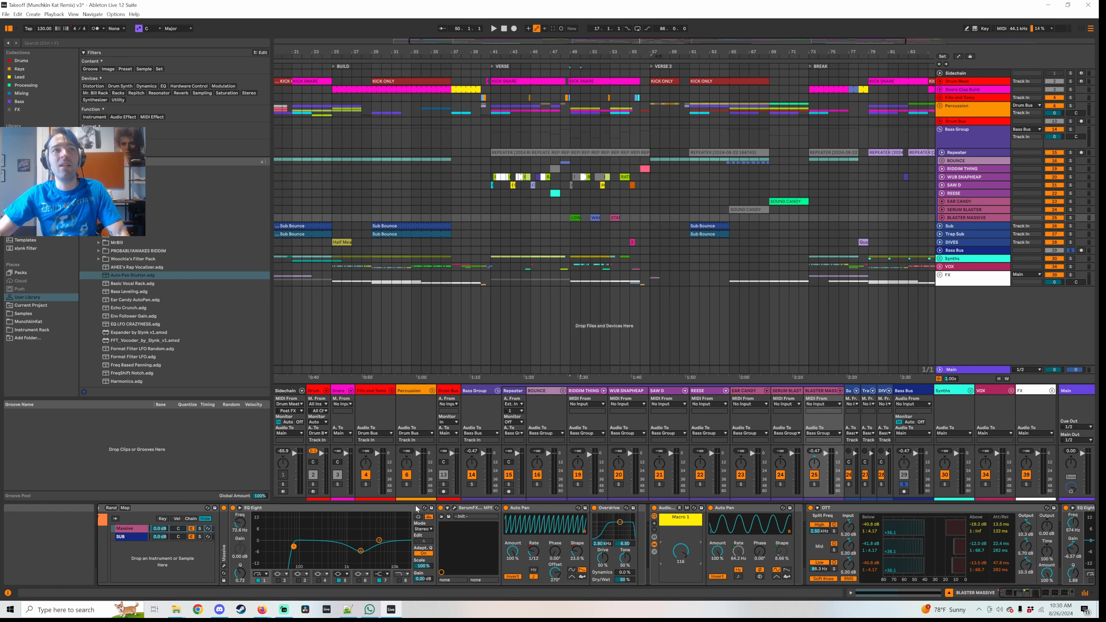
{"action": "left_click", "coordinate": [494, 28]}
{"action": "type", "text": "eq"}
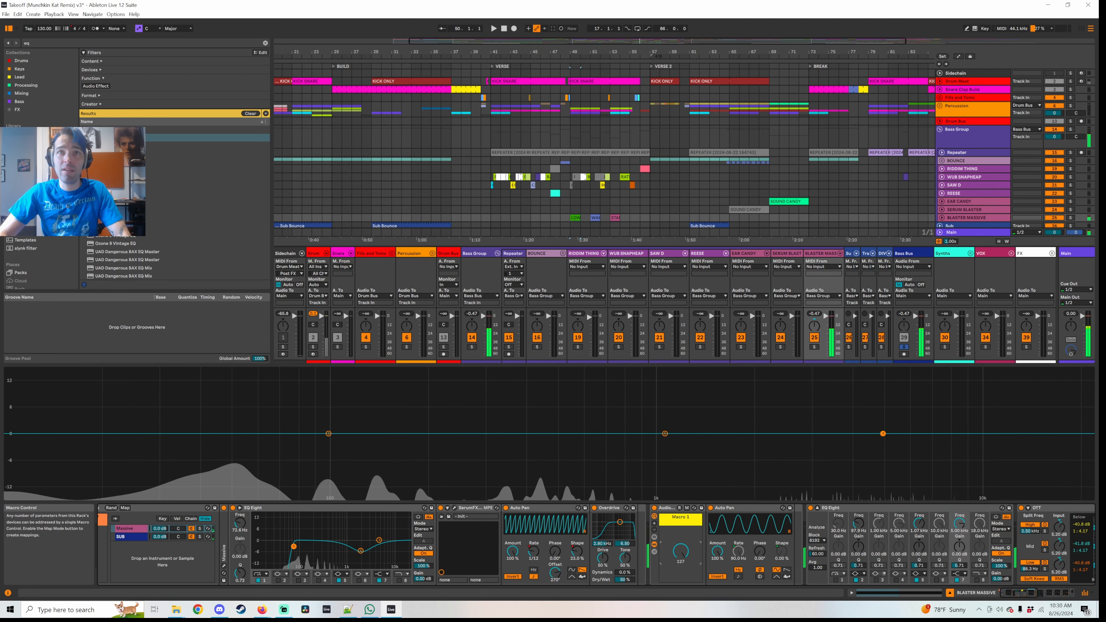
Step: Sweep Macro 1 during playback while watching the EQ Eight spectrum
{"action": "left_click", "coordinate": [493, 28]}
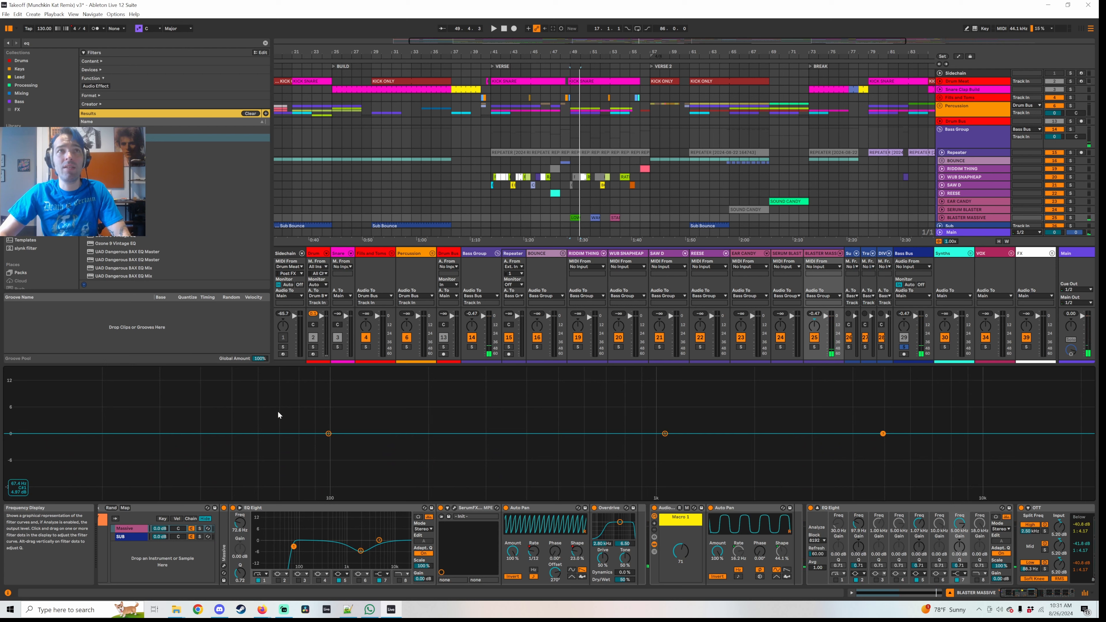
{"action": "left_click", "coordinate": [493, 28]}
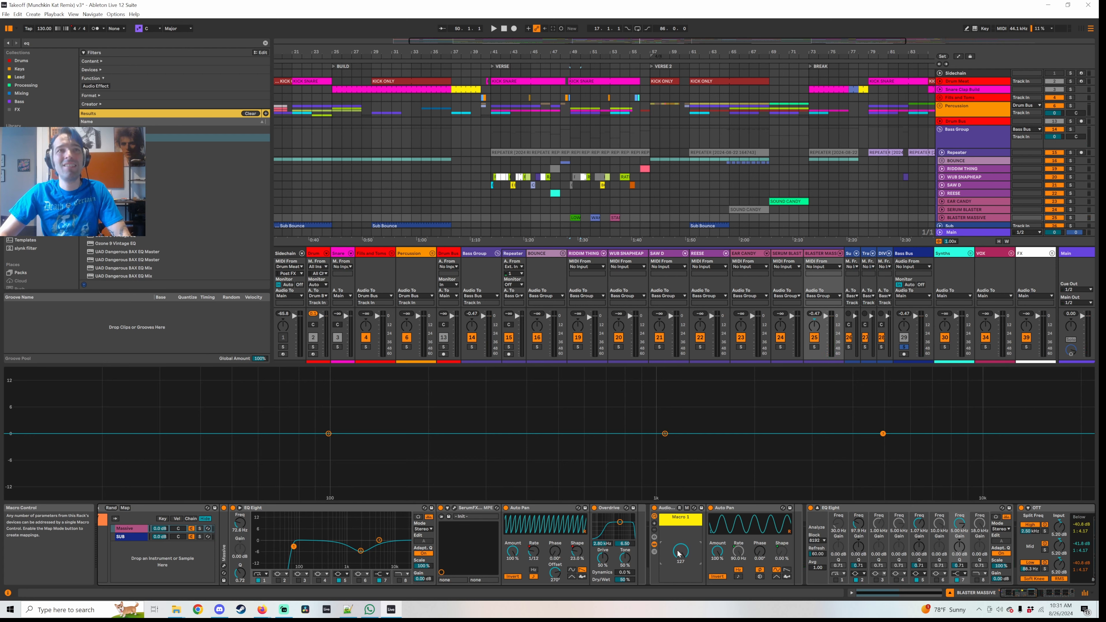
{"action": "left_click", "coordinate": [493, 28]}
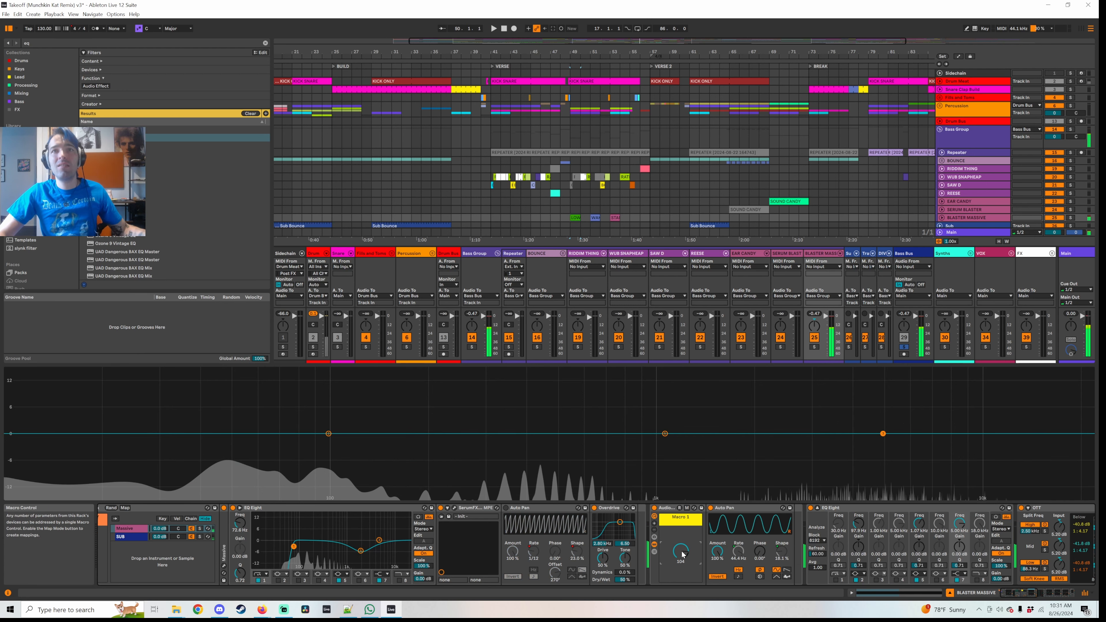
{"action": "left_click", "coordinate": [493, 28]}
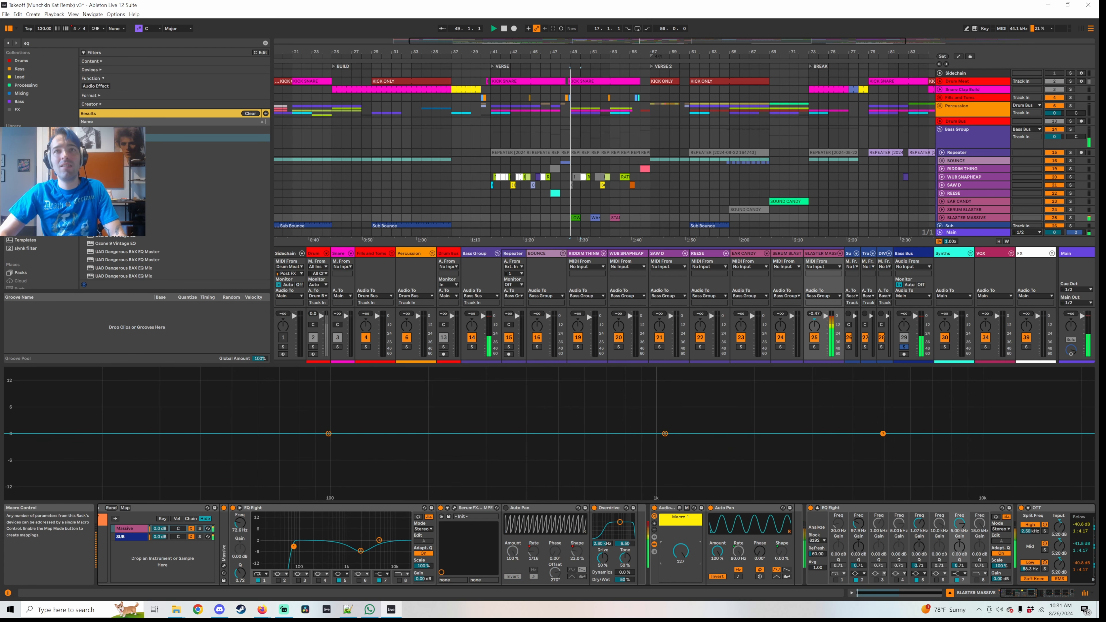
{"action": "left_click", "coordinate": [493, 28]}
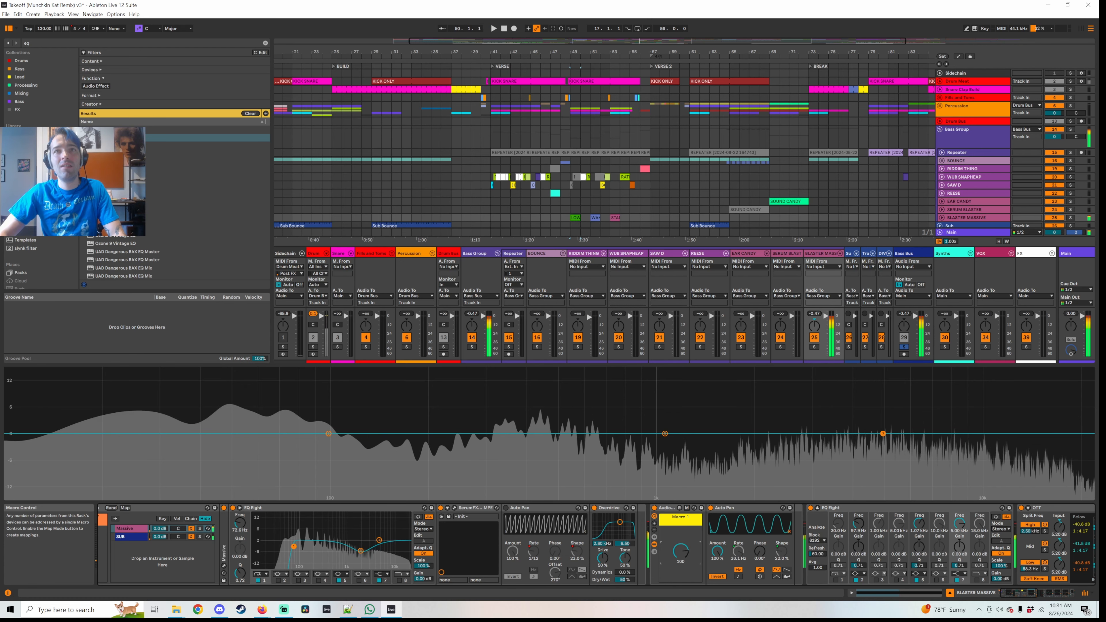
{"action": "left_click", "coordinate": [493, 29]}
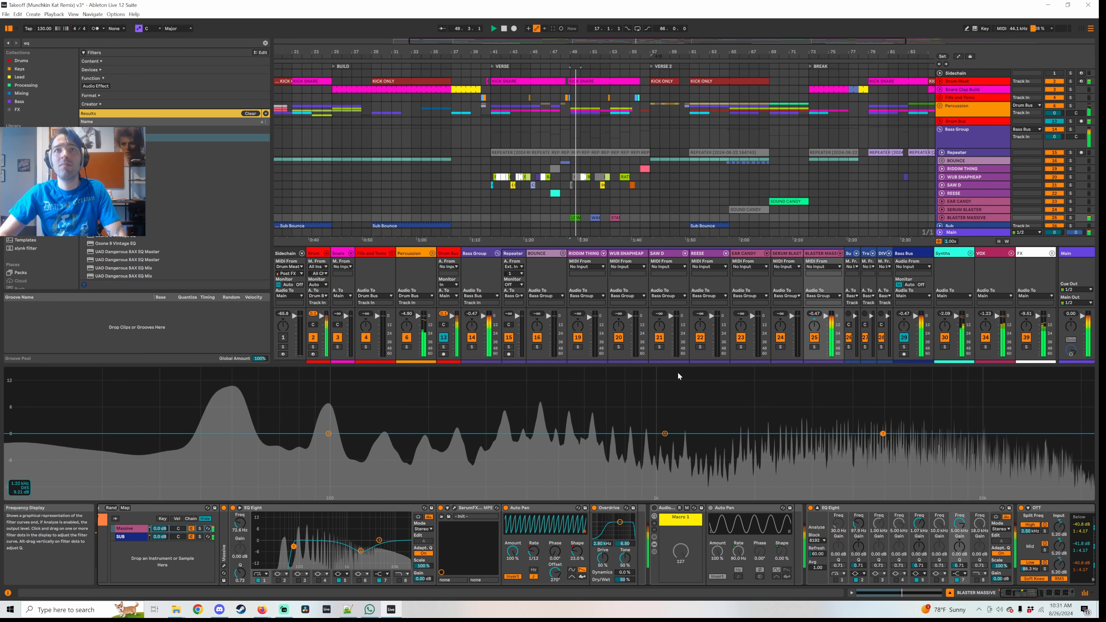
Step: Show the WUB SNAPHEAP track's device chain
{"action": "left_click", "coordinate": [594, 217]}
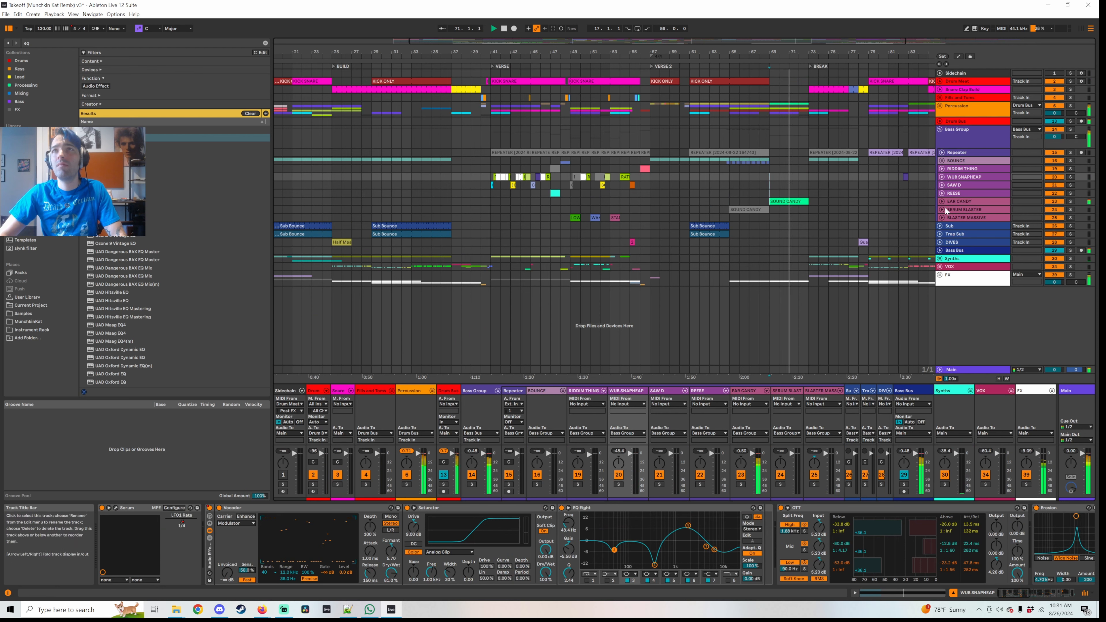
Step: Show the EAR CANDY track's chain from Massive through Overdrive, Auto Pan and OTT
{"action": "left_click", "coordinate": [957, 201]}
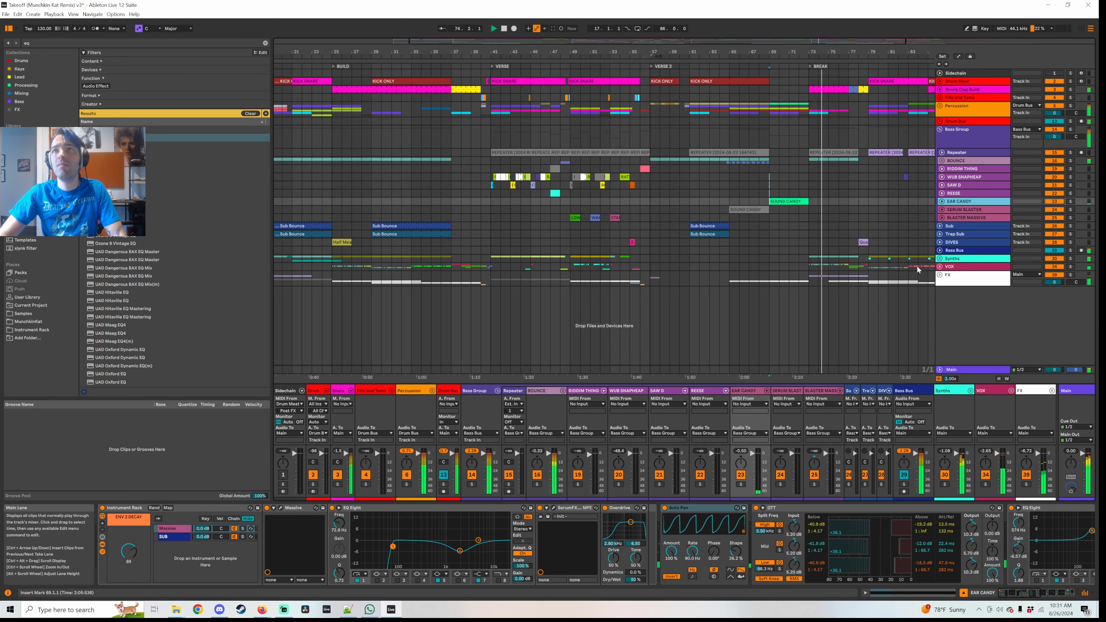
{"action": "left_click", "coordinate": [493, 28]}
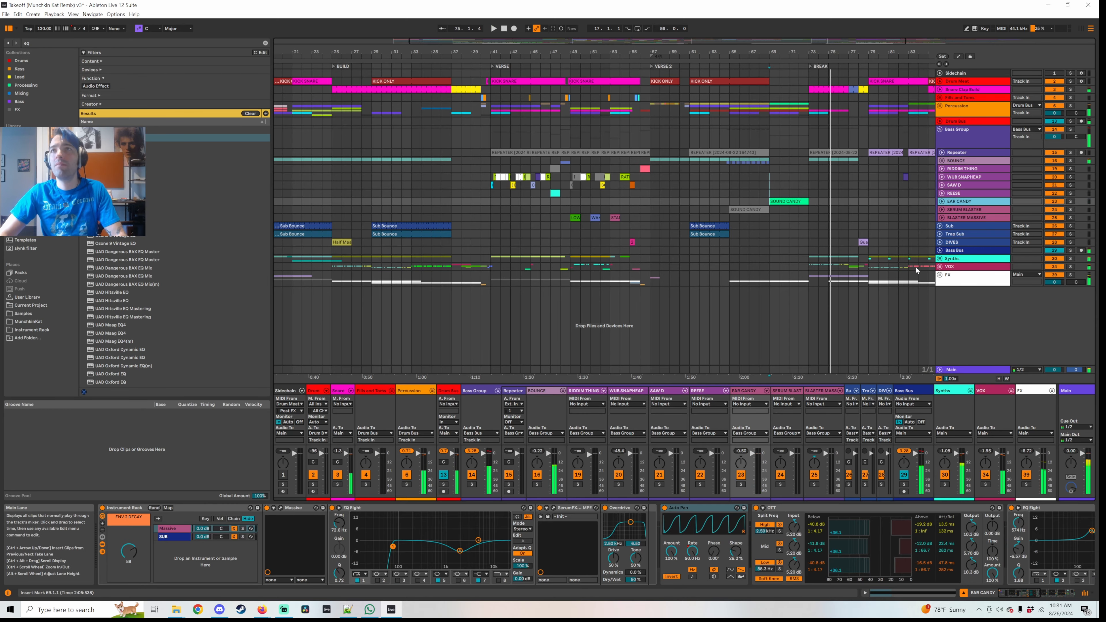